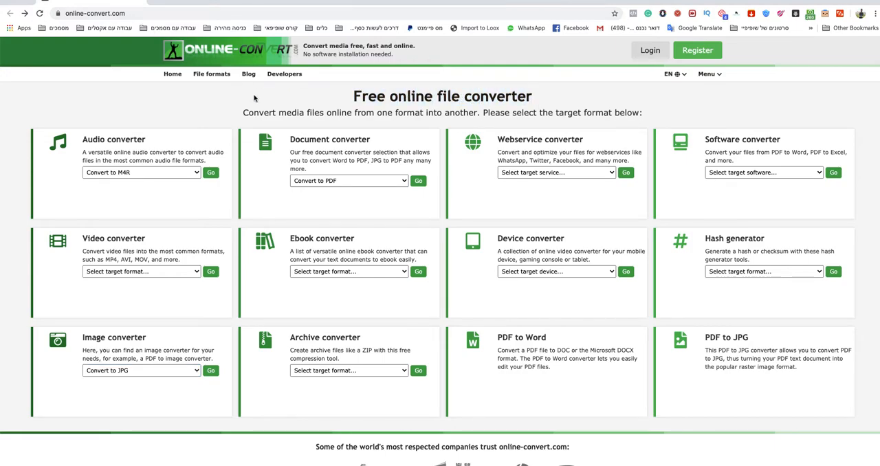
Choose 'Convert to EPS' as the image converter's target format
scroll("down", 3)
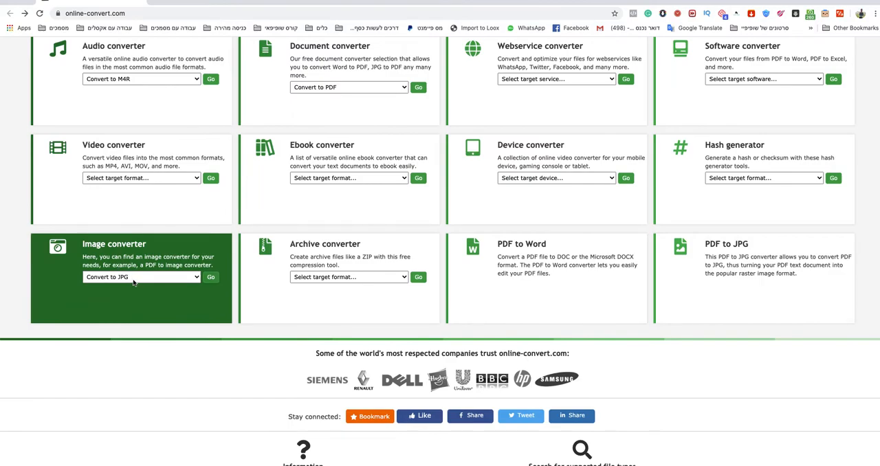
left_click(140, 276)
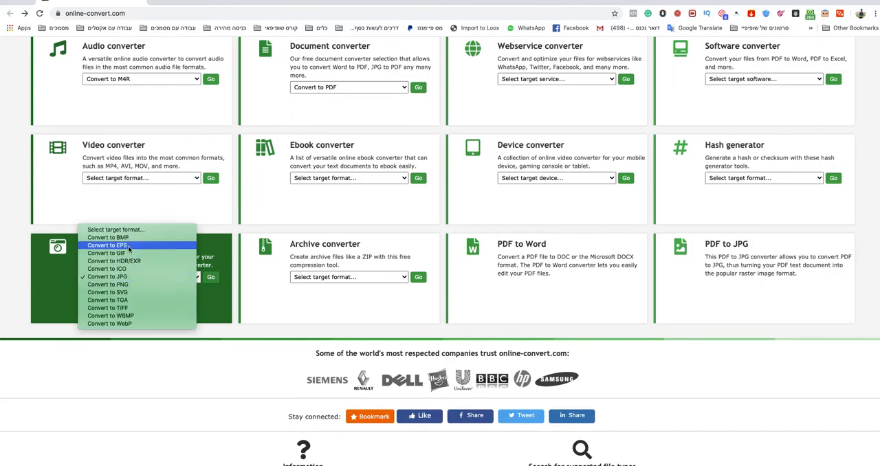
left_click(108, 245)
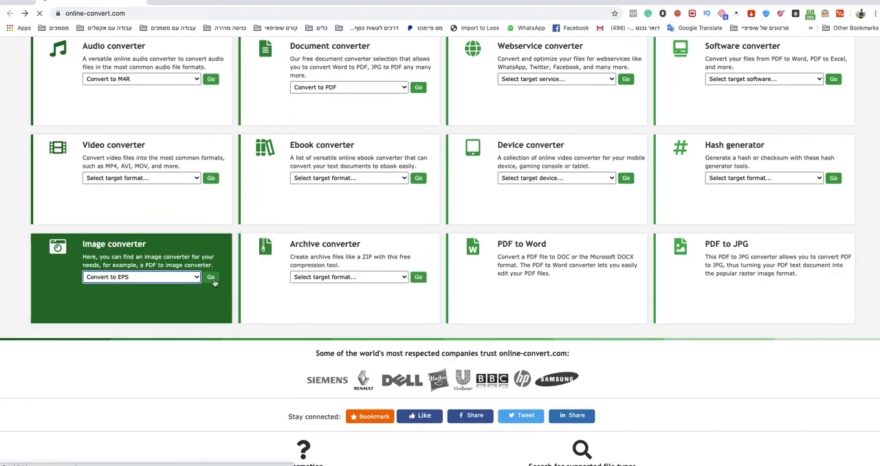
Upload the forex robot PNG to the EPS converter and start the conversion
left_click(211, 277)
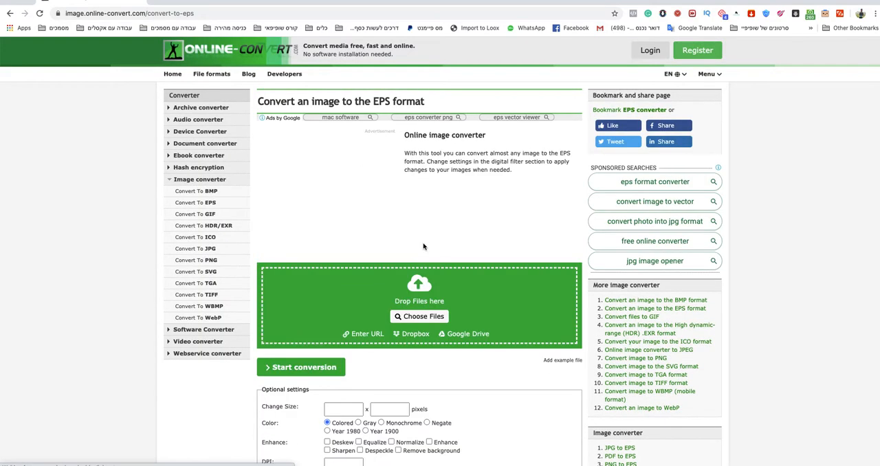
scroll("down", 3)
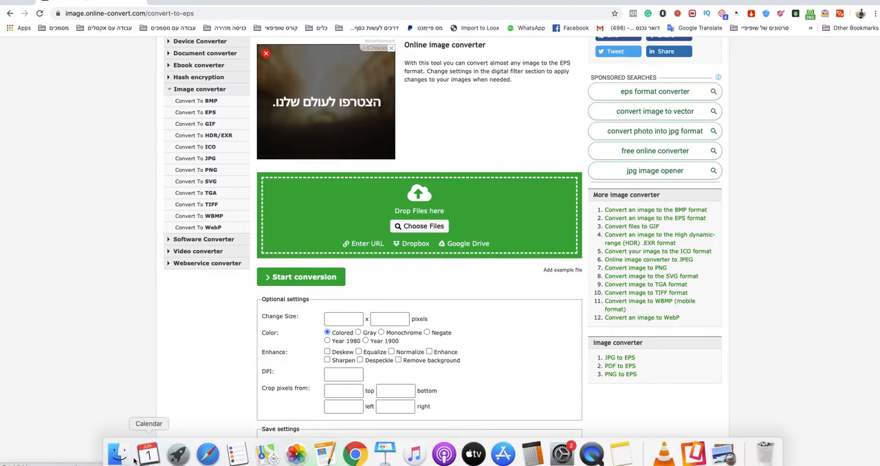
left_click(420, 225)
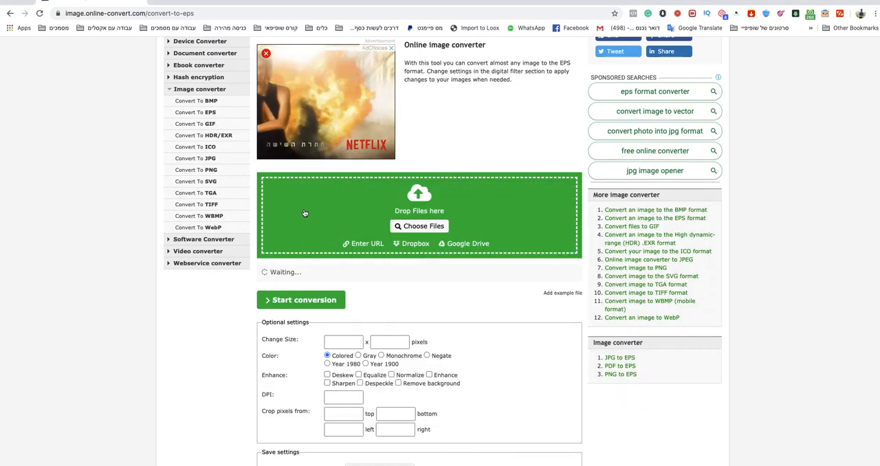
left_click(419, 226)
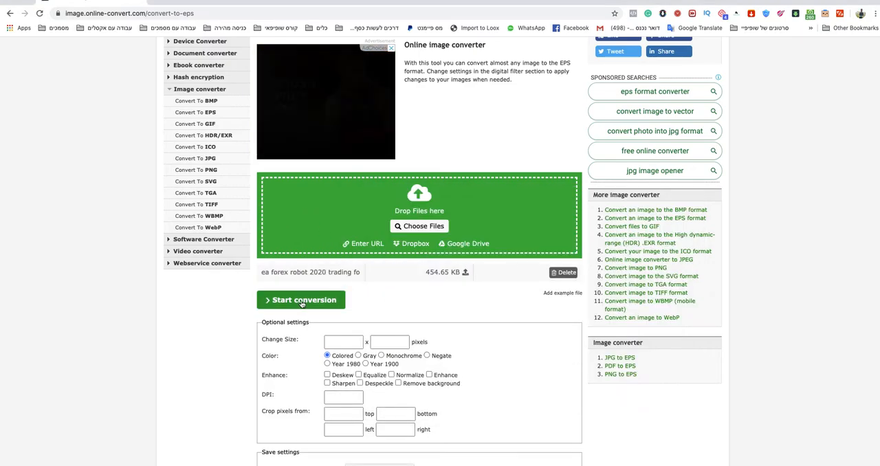
left_click(301, 299)
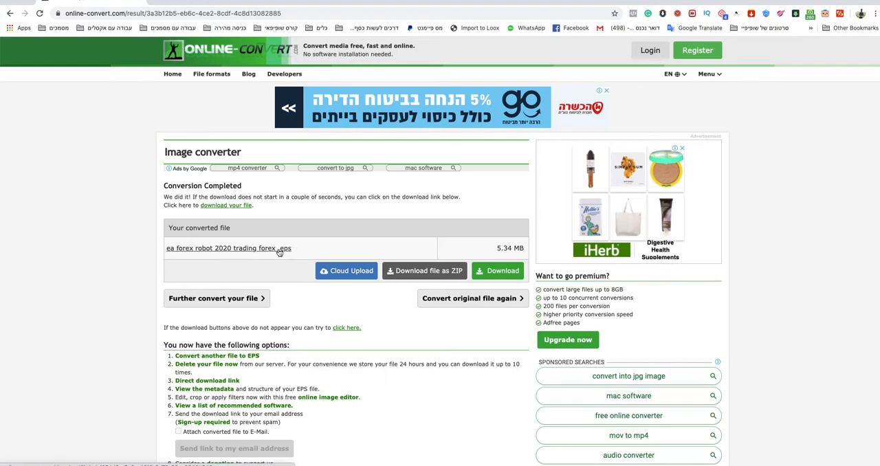
Download the converted .eps file and save it to the Desktop
left_click(497, 270)
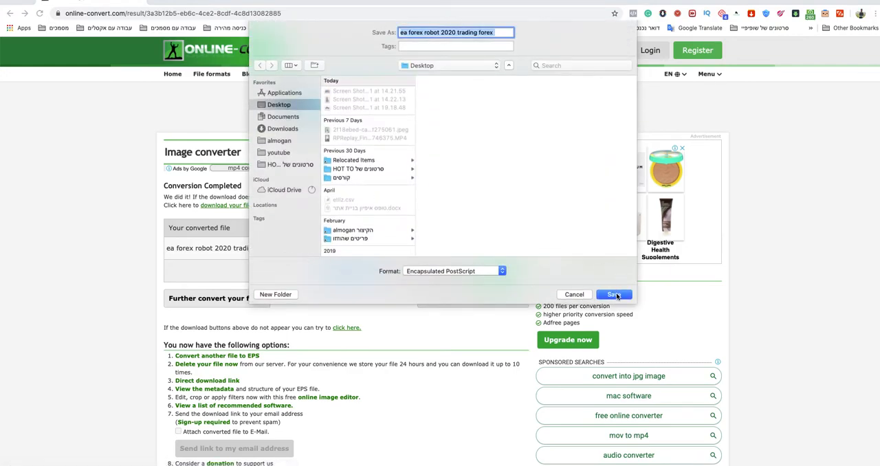
left_click(613, 294)
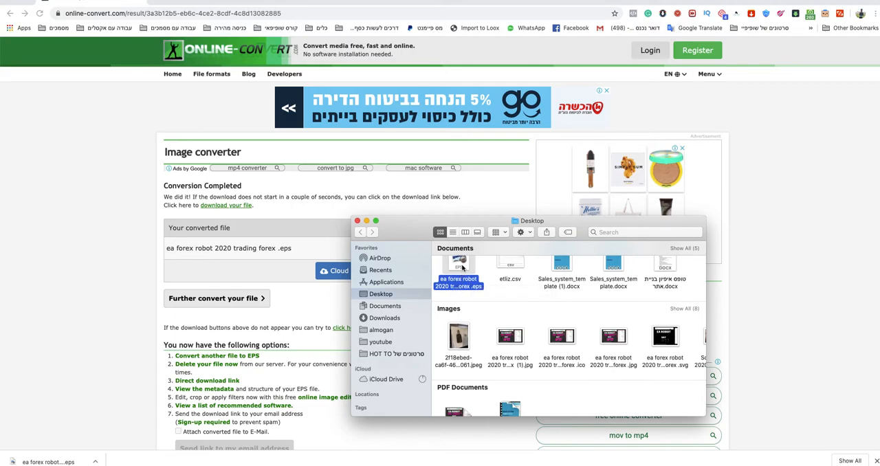
mouse_move(88, 22)
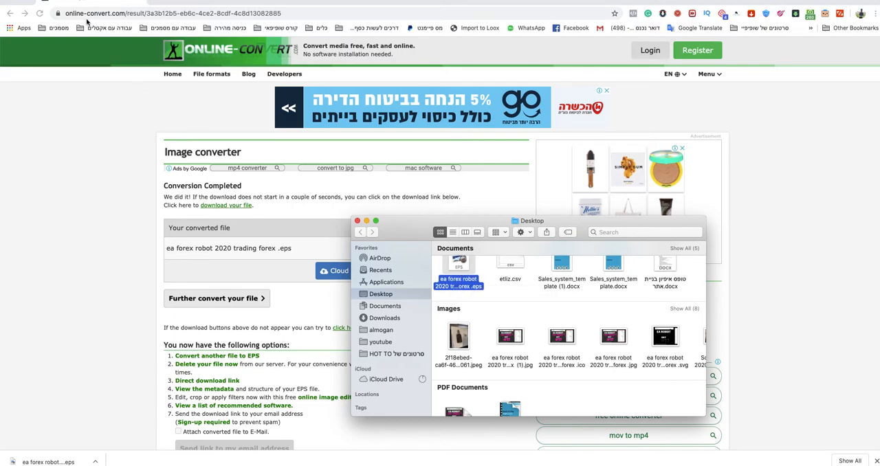
mouse_move(141, 95)
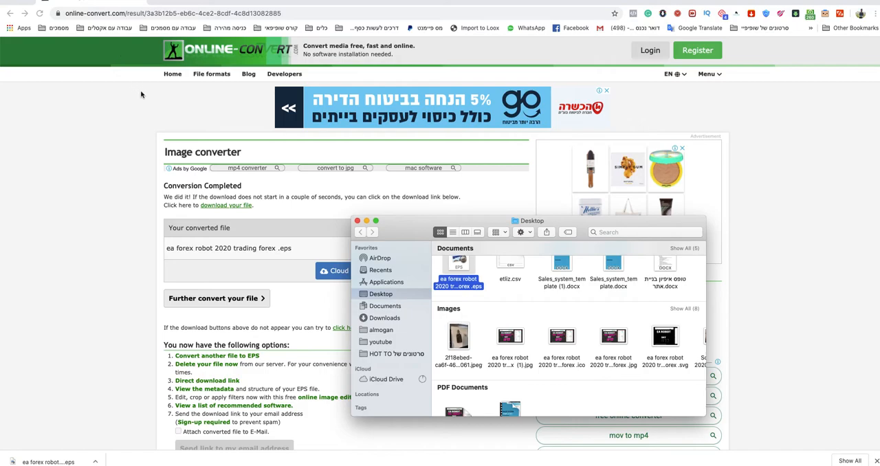